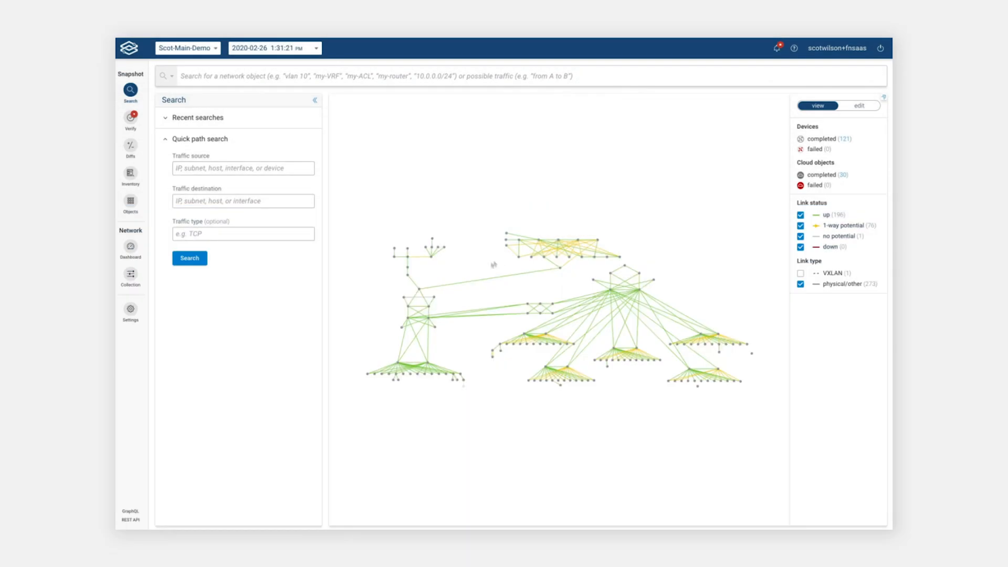
{"action": "mouse_move", "coordinate": [513, 268]}
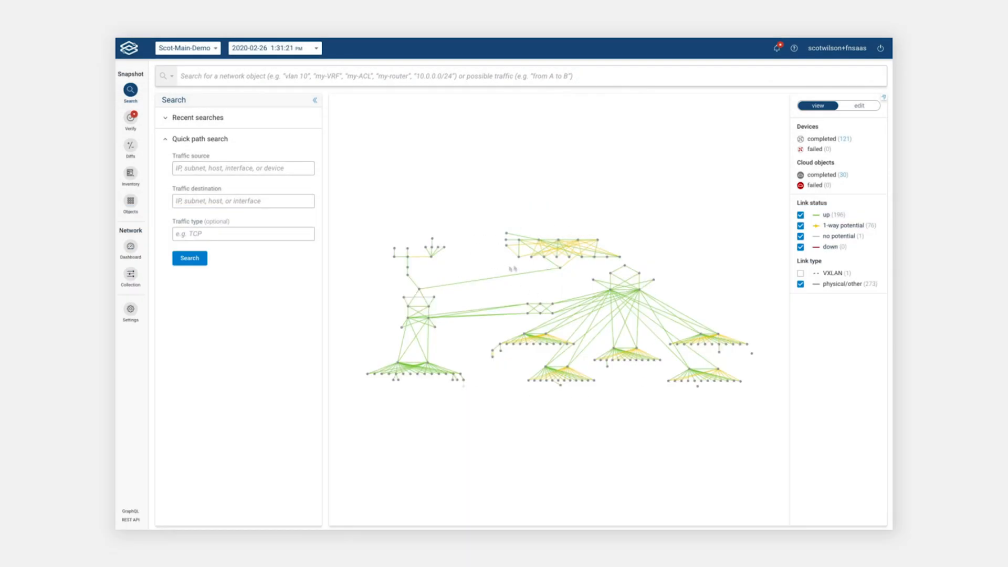
{"action": "mouse_move", "coordinate": [472, 369]}
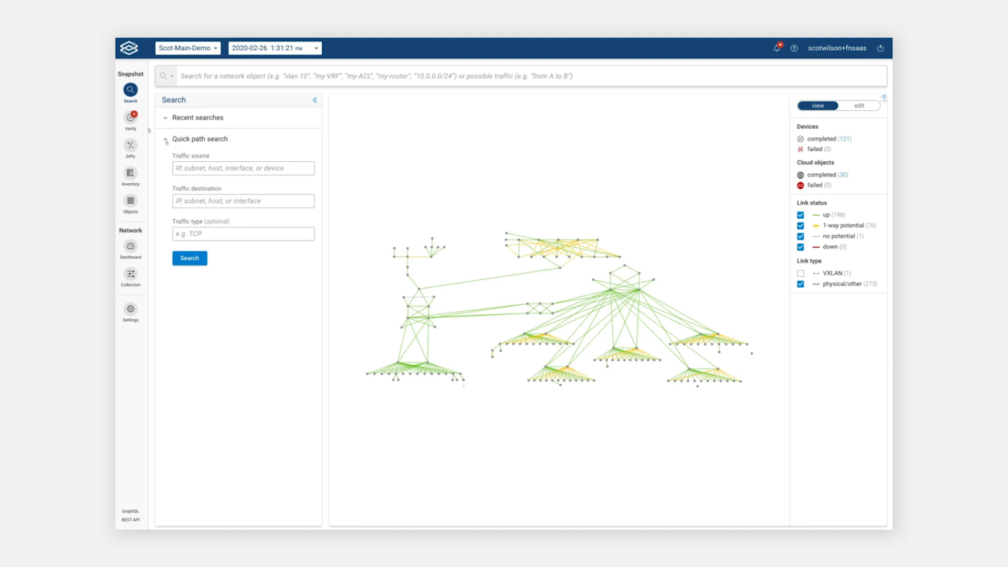
Show the Verify section's Intent Checks list and browse its Existence checks
{"action": "left_click", "coordinate": [130, 118]}
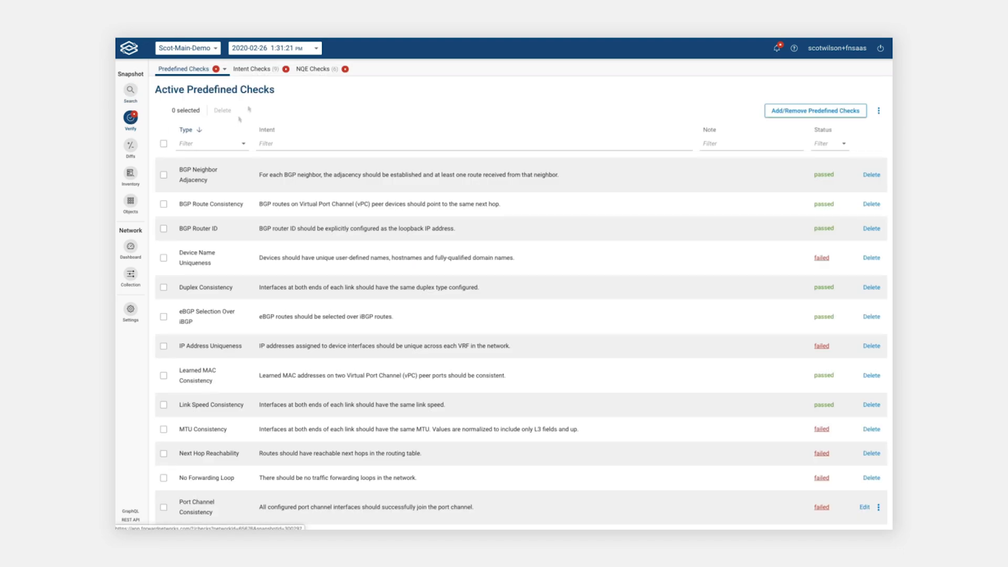
{"action": "left_click", "coordinate": [256, 69]}
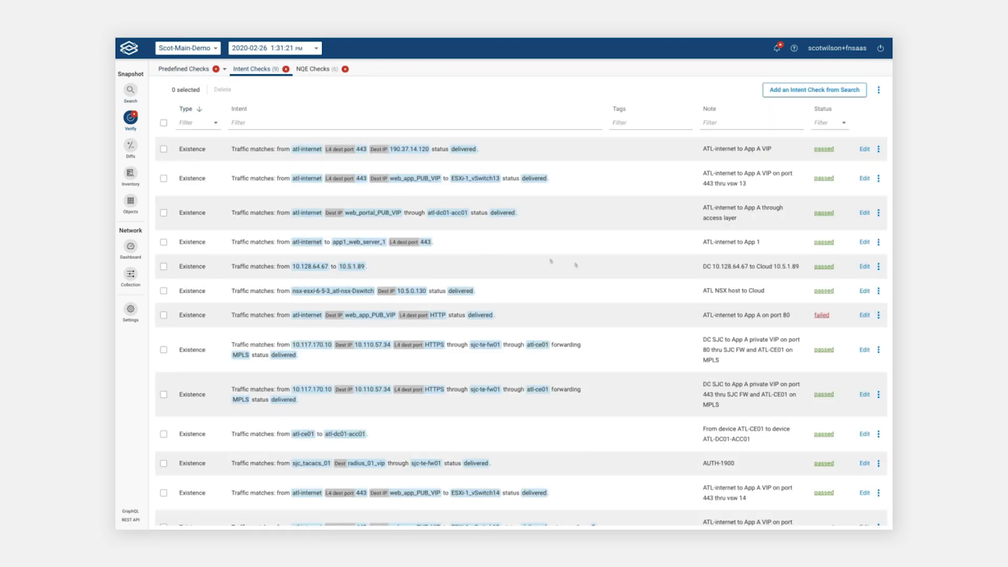
{"action": "mouse_move", "coordinate": [521, 284]}
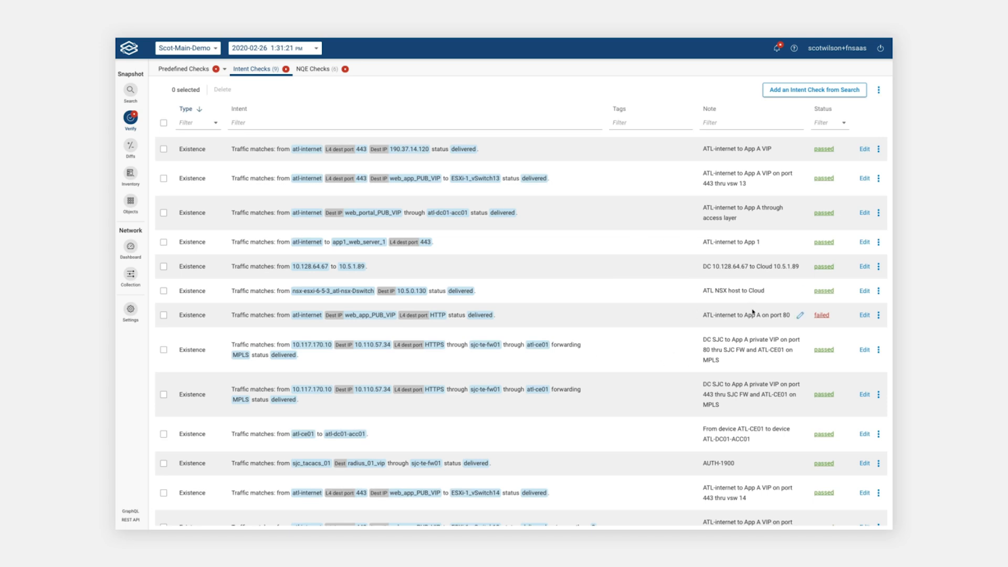
{"action": "scroll", "scroll_direction": "down", "scroll_amount": 3}
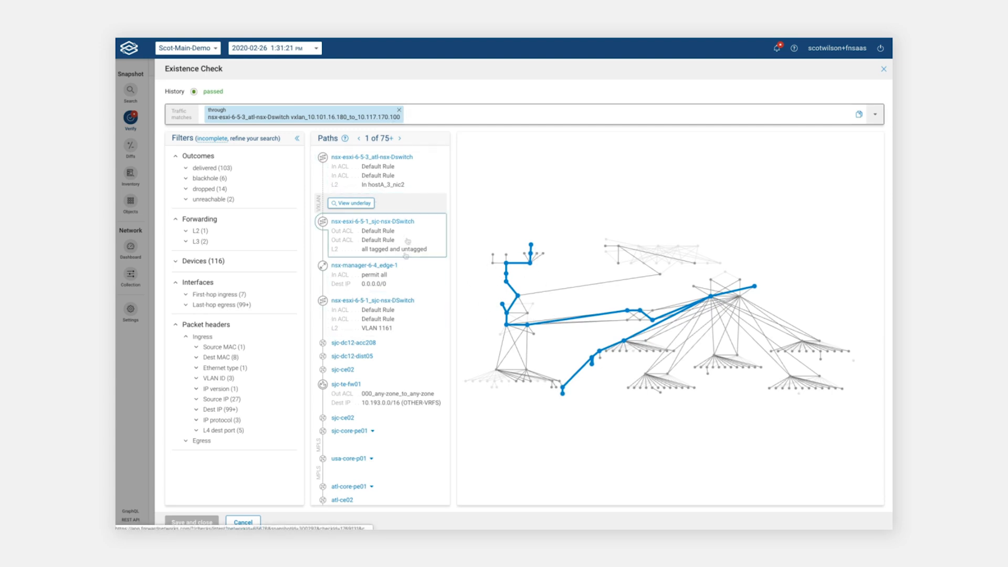
{"action": "mouse_move", "coordinate": [419, 363]}
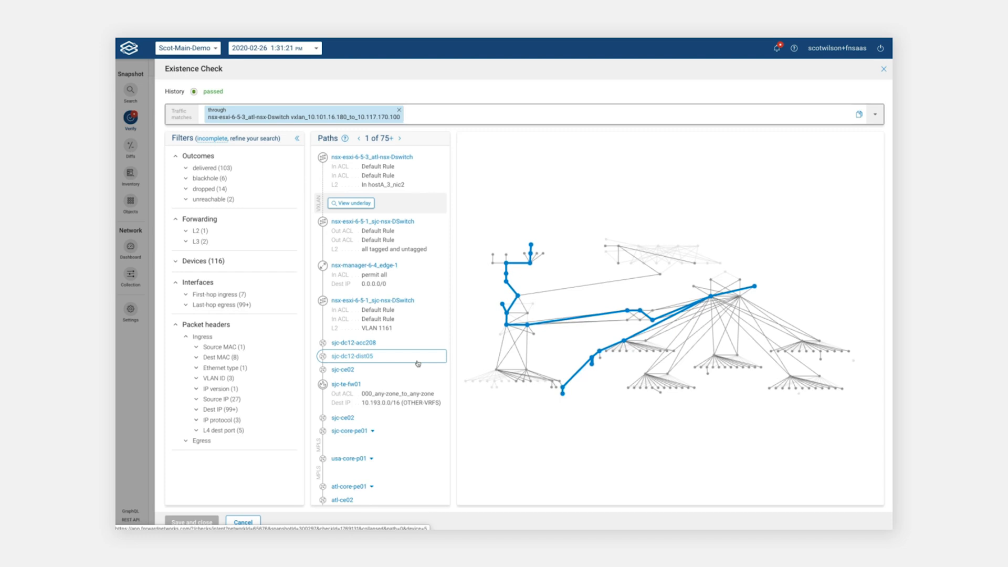
{"action": "mouse_move", "coordinate": [391, 363]}
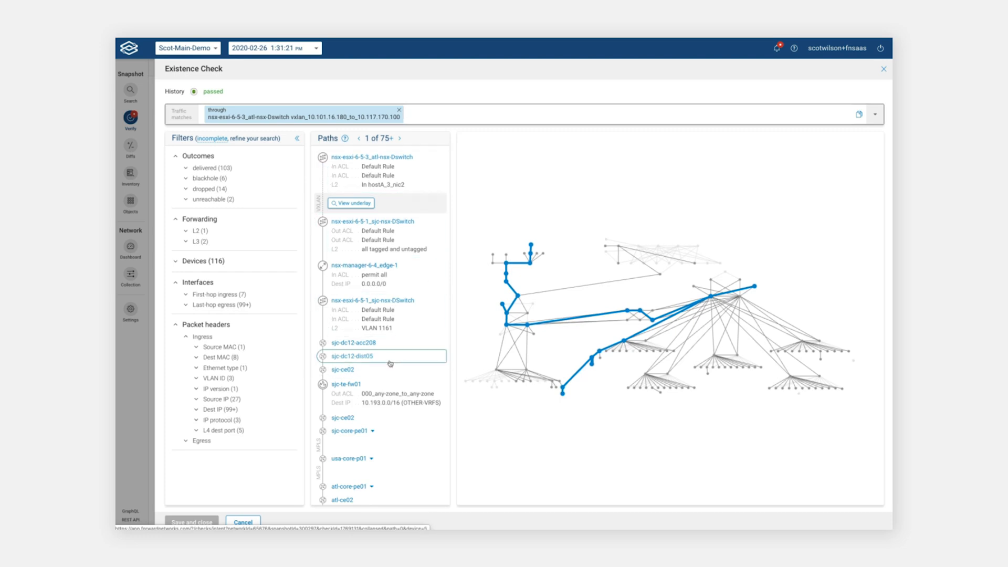
Browse the passed check's Paths list and view alternative next hops at sjc-core-pe01
{"action": "scroll", "scroll_direction": "down", "scroll_amount": 3}
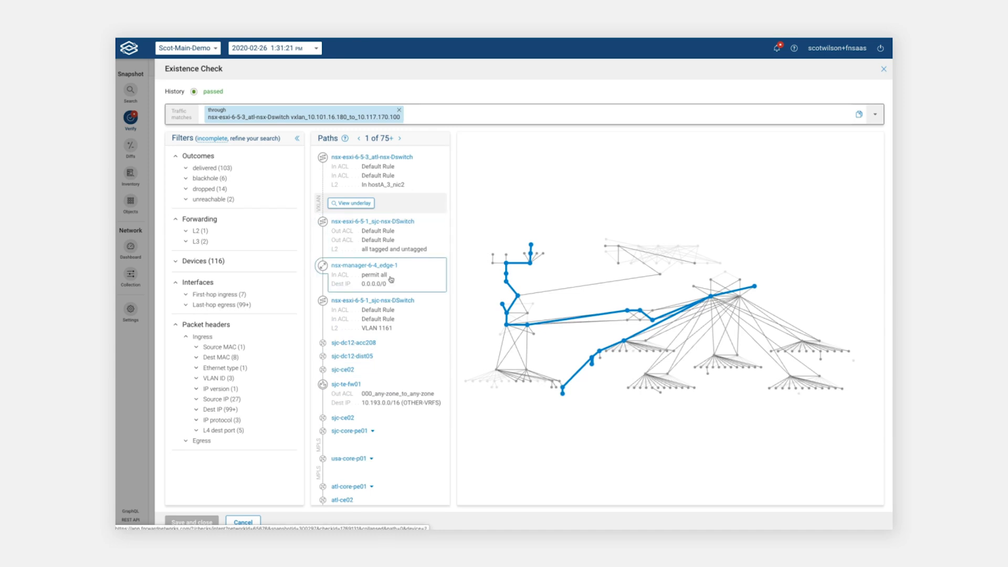
{"action": "scroll", "scroll_direction": "down", "scroll_amount": 3}
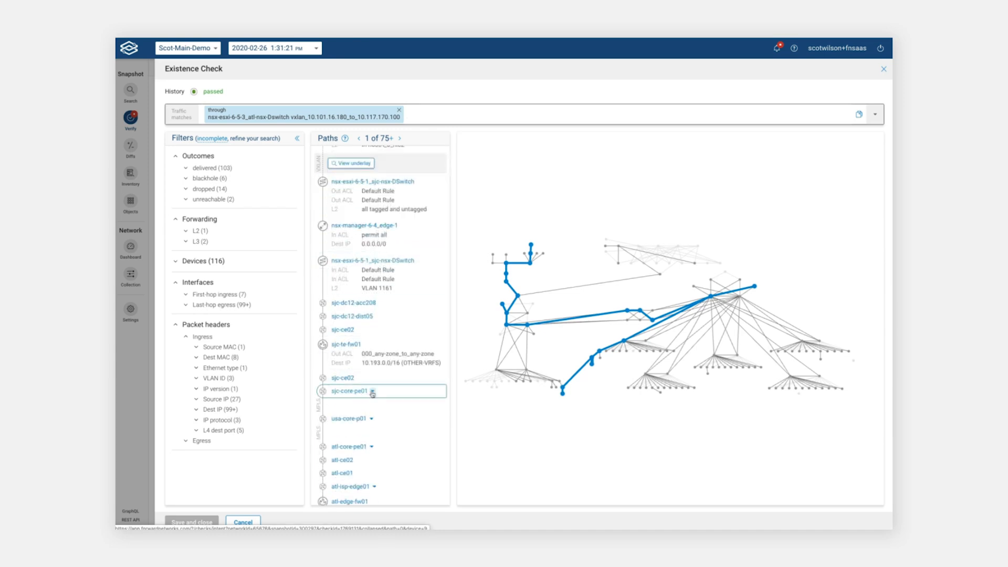
{"action": "left_click", "coordinate": [372, 391]}
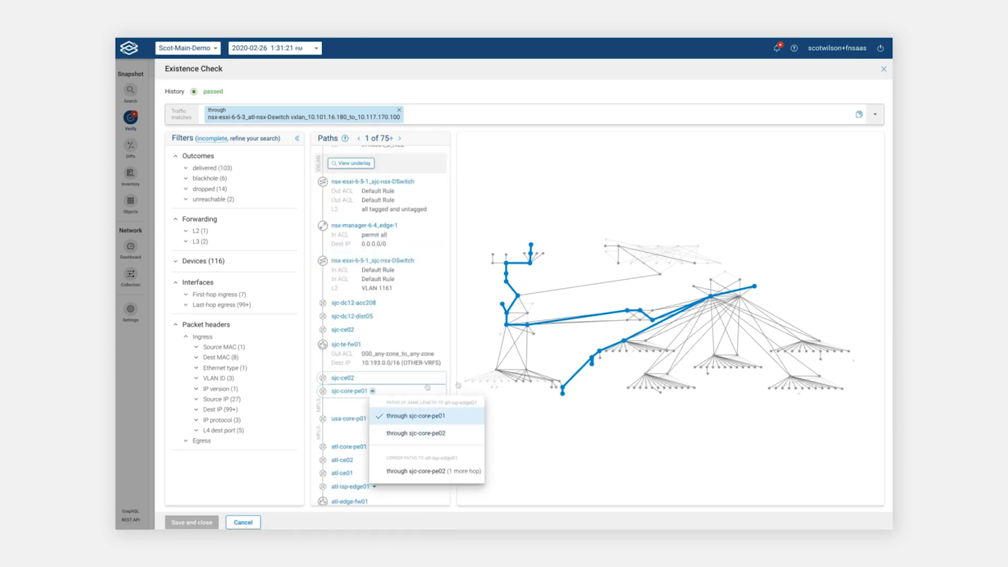
{"action": "left_click", "coordinate": [372, 391]}
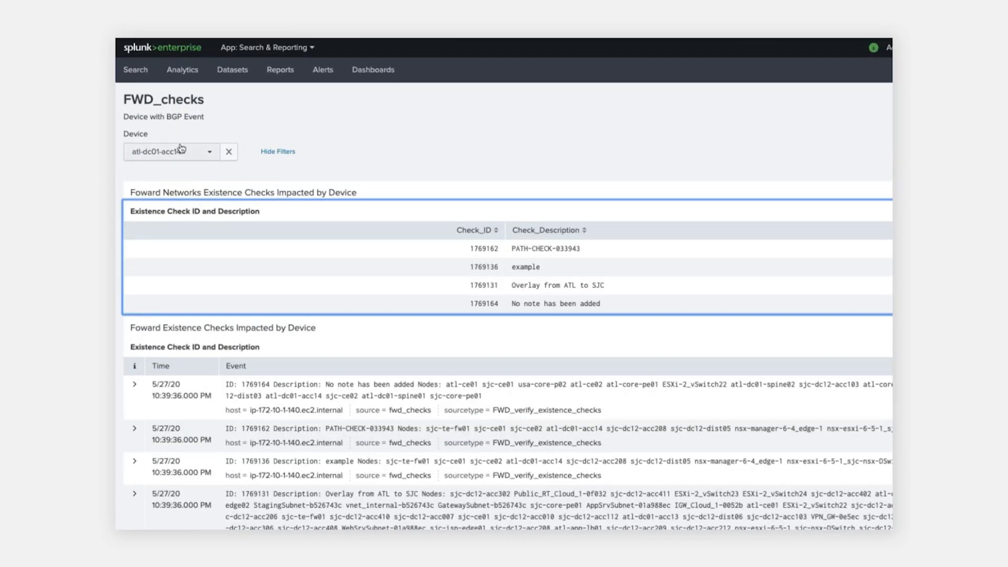
Filter the FWD_checks dashboard to device atl-dc01-acc14 from the BGP-event device list
{"action": "left_click", "coordinate": [170, 152]}
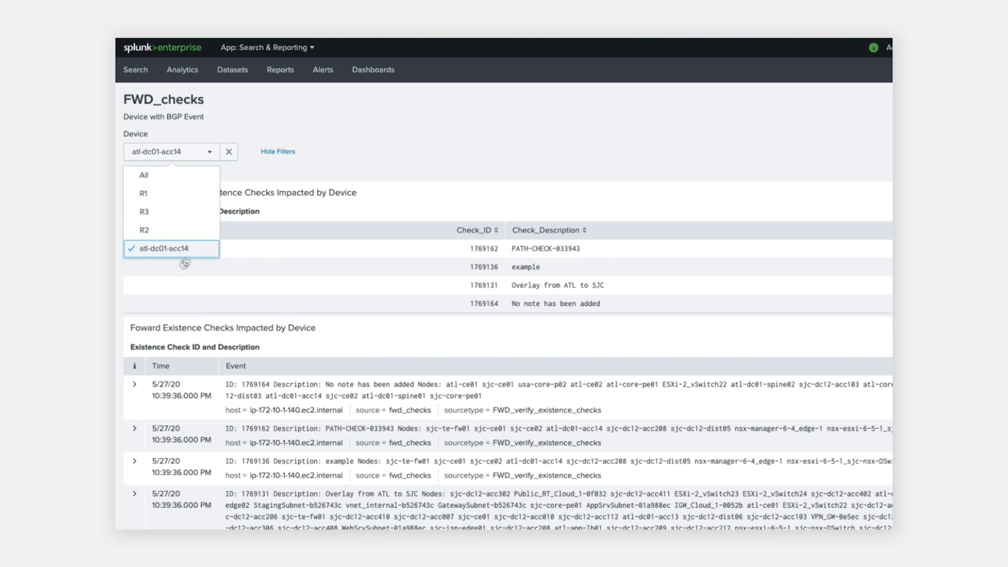
{"action": "left_click", "coordinate": [171, 248]}
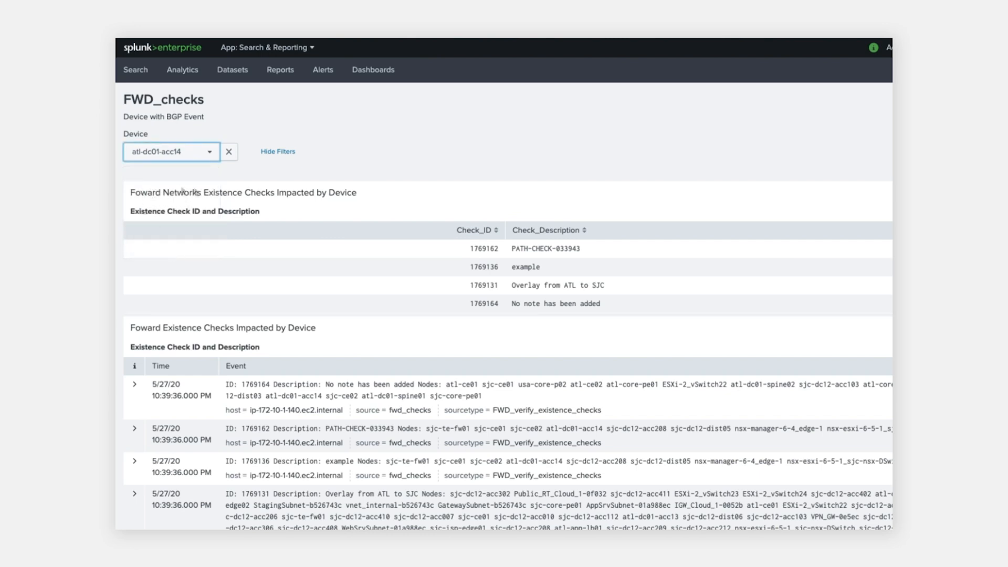
{"action": "mouse_move", "coordinate": [603, 191]}
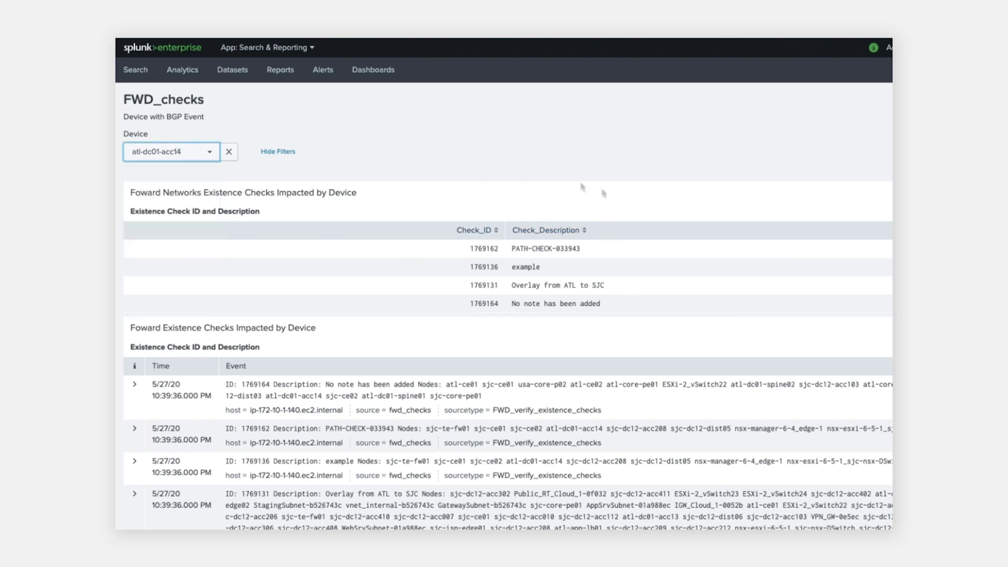
{"action": "mouse_move", "coordinate": [605, 345]}
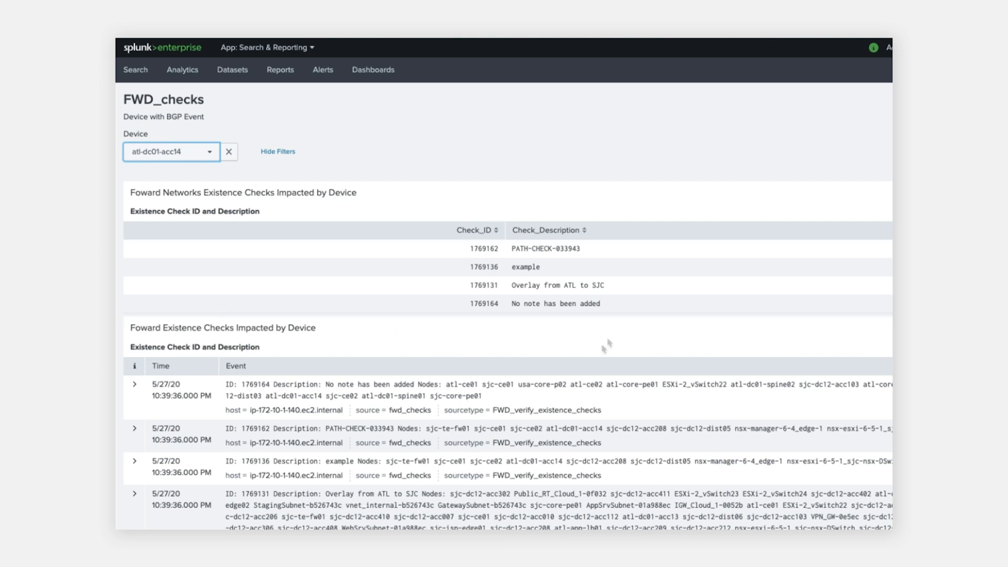
{"action": "mouse_move", "coordinate": [526, 290]}
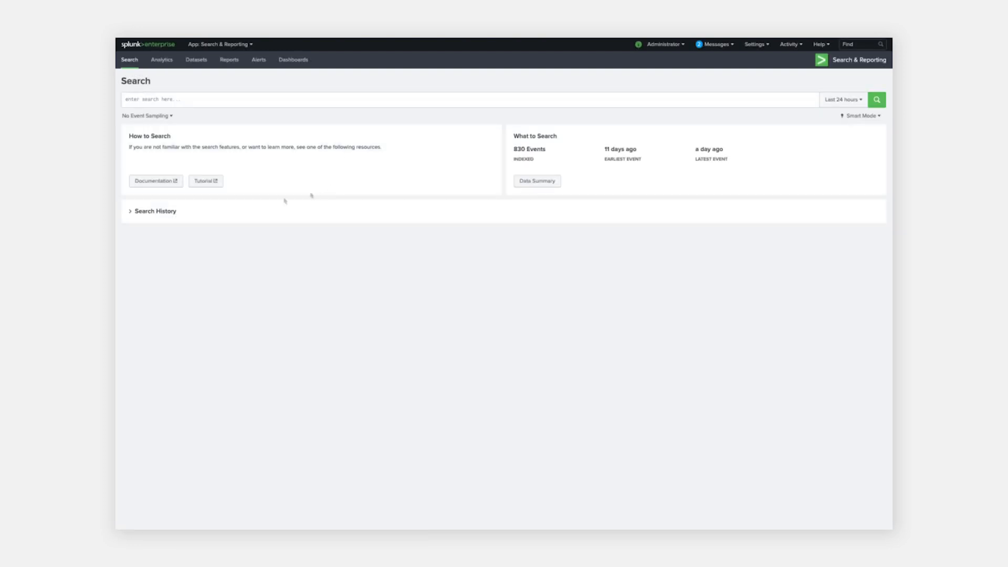
Reload the earlier BGP adjacency-change router search from Search History
{"action": "left_click", "coordinate": [154, 211]}
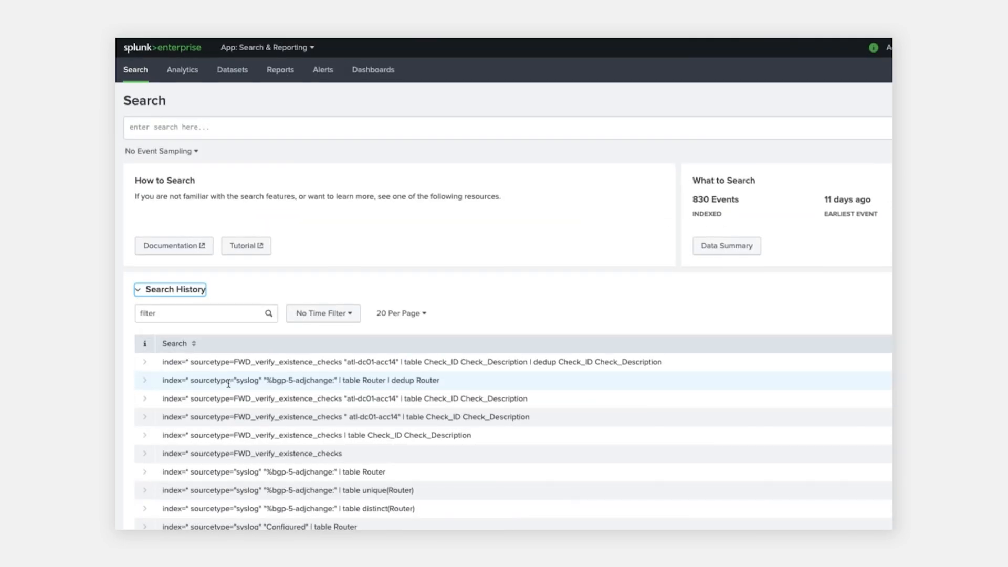
{"action": "mouse_move", "coordinate": [382, 381]}
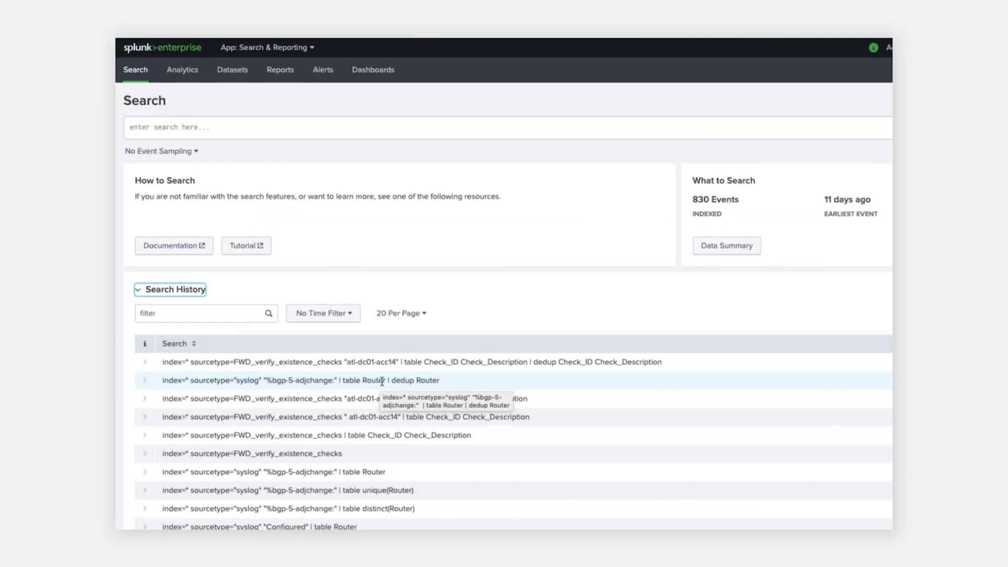
{"action": "left_click", "coordinate": [382, 380]}
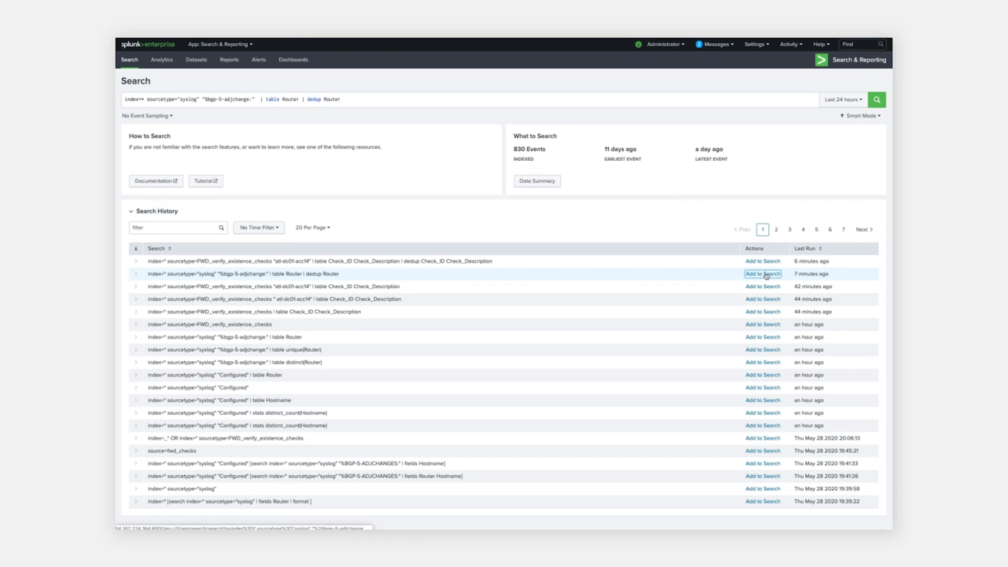
Run the router search limited to Month to date
{"action": "left_click", "coordinate": [843, 100]}
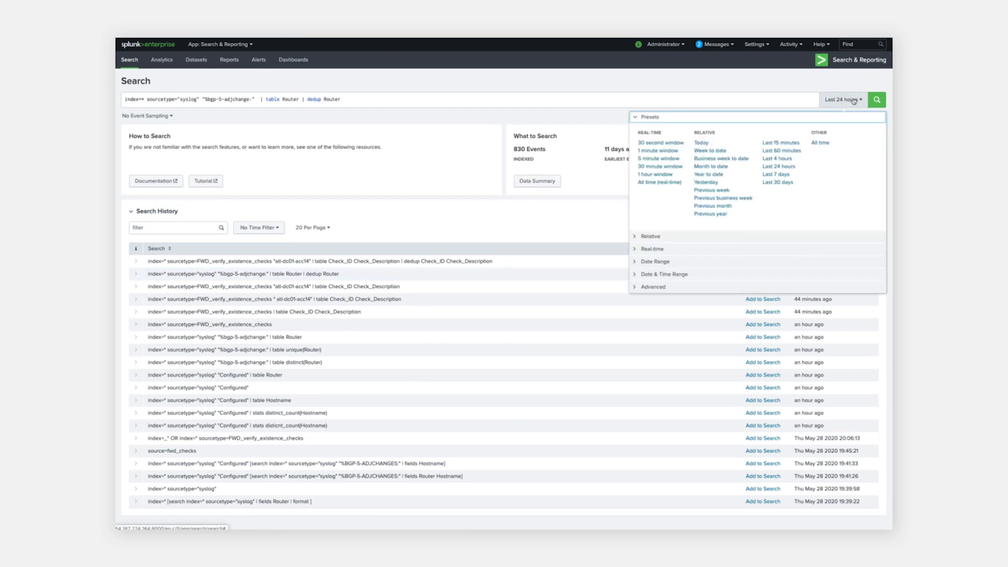
{"action": "left_click", "coordinate": [711, 166]}
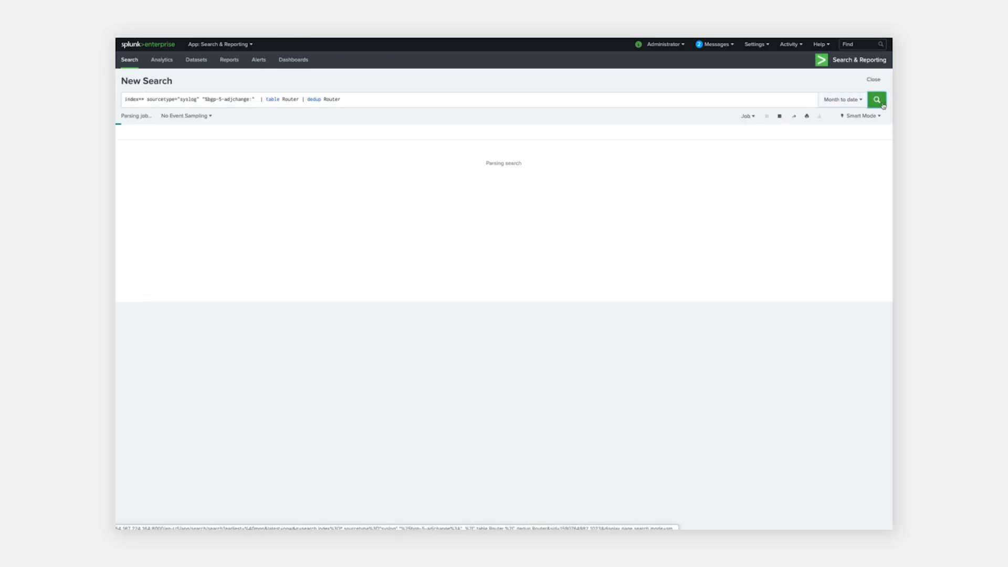
{"action": "left_click", "coordinate": [877, 100]}
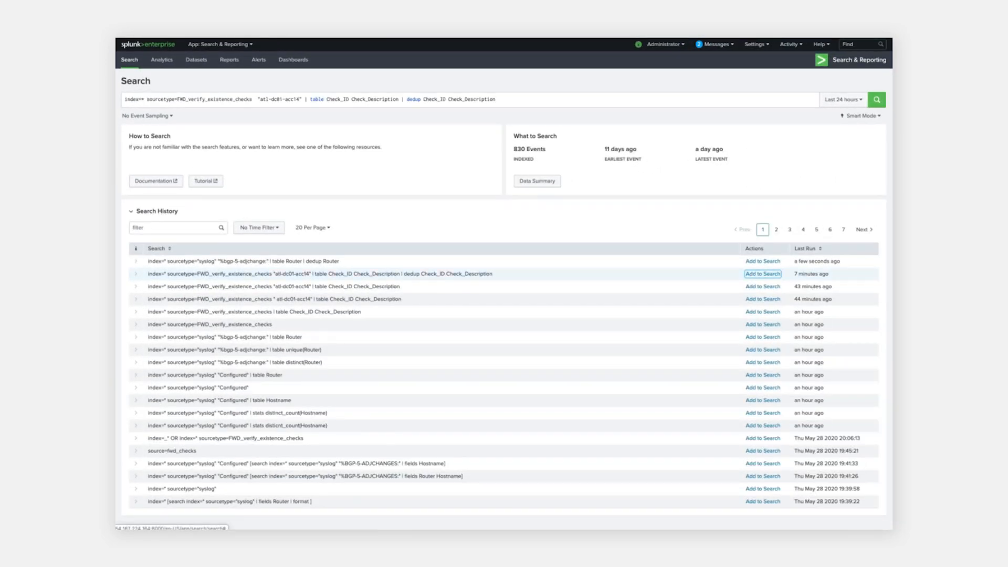
Run the atl-dc01-acc14 existence-checks table search for Month to date, returning four Check_IDs
{"action": "left_click", "coordinate": [843, 99]}
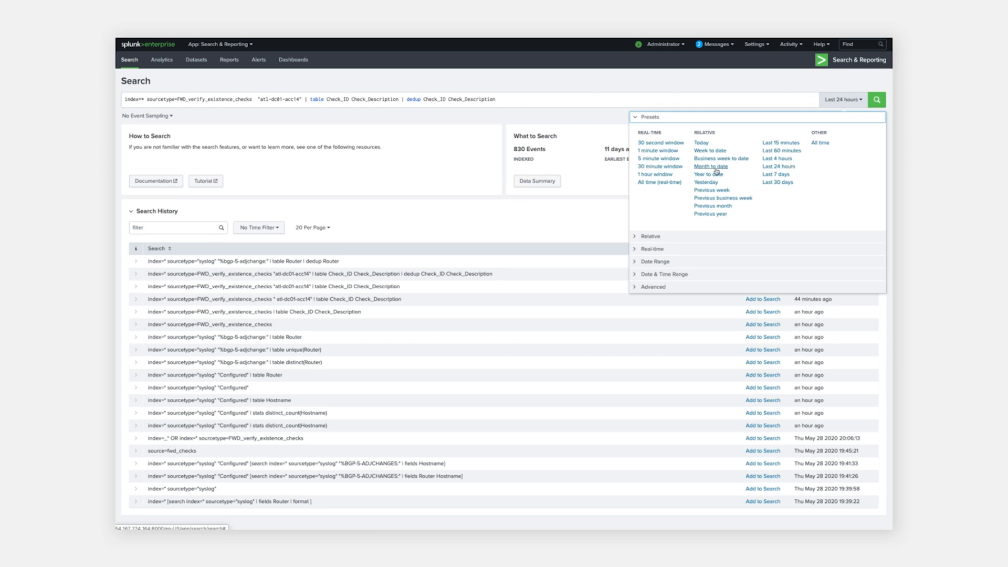
{"action": "left_click", "coordinate": [710, 166]}
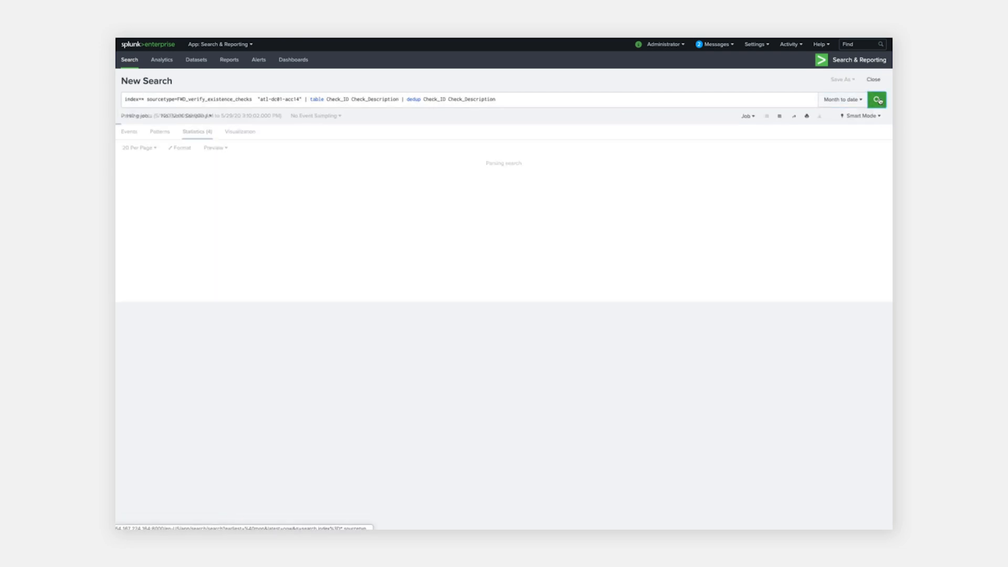
{"action": "left_click", "coordinate": [877, 99]}
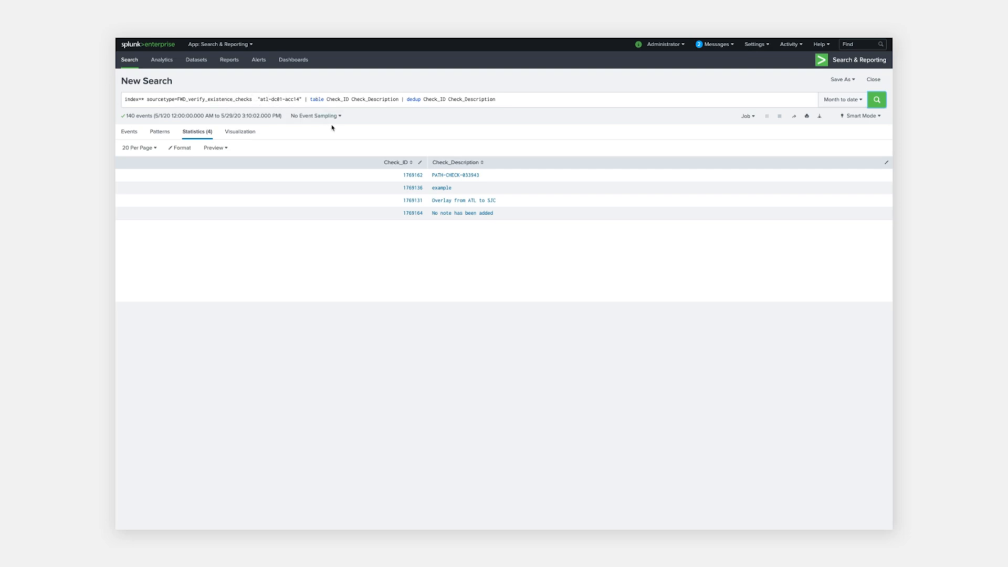
{"action": "mouse_move", "coordinate": [363, 111]}
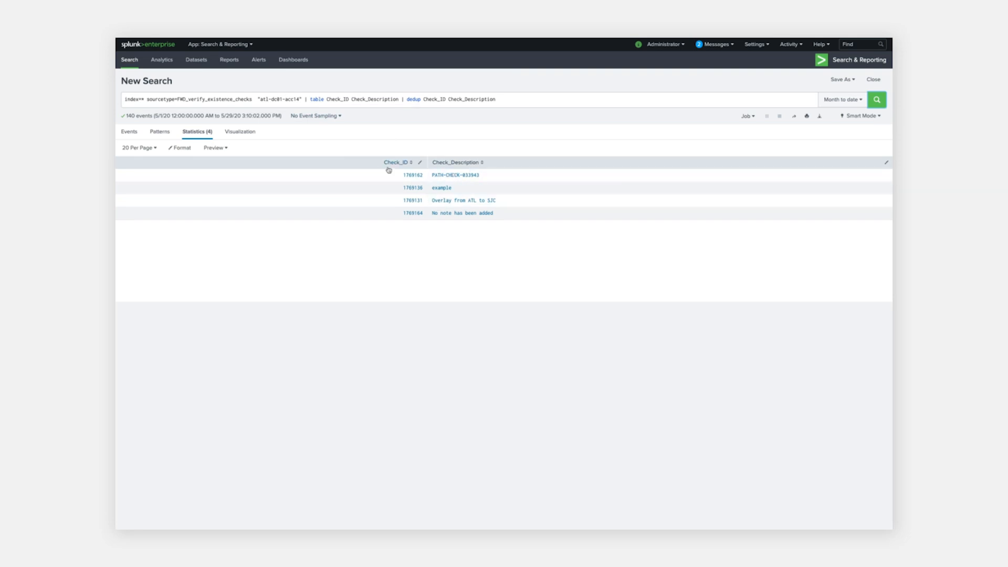
{"action": "mouse_move", "coordinate": [376, 195]}
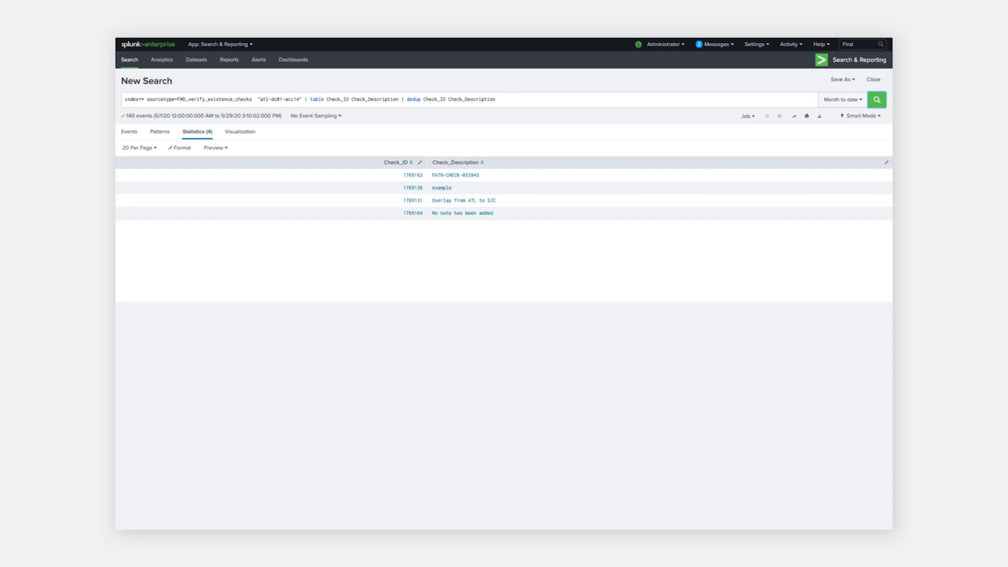
{"action": "mouse_move", "coordinate": [201, 100]}
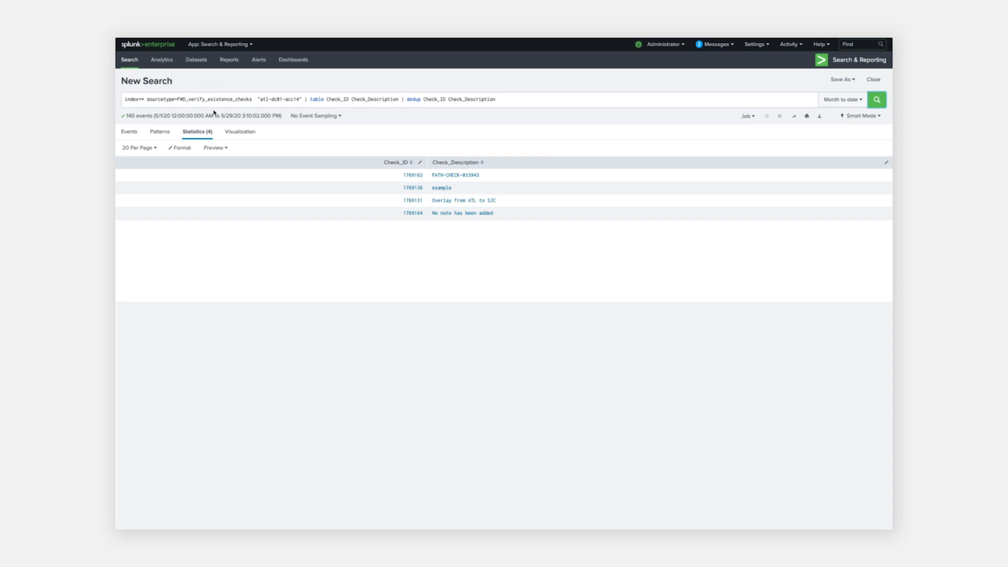
{"action": "mouse_move", "coordinate": [285, 107]}
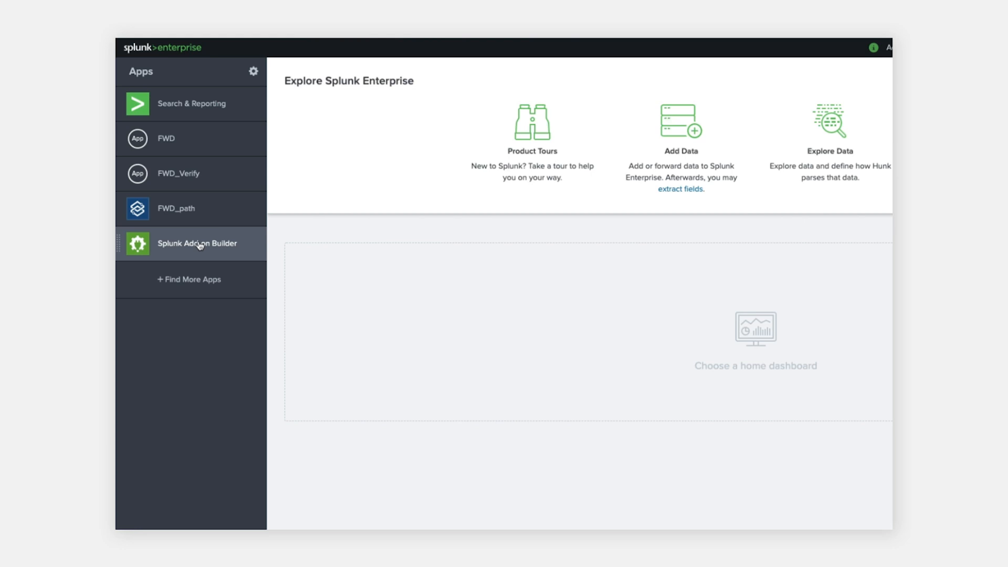
{"action": "mouse_move", "coordinate": [181, 212]}
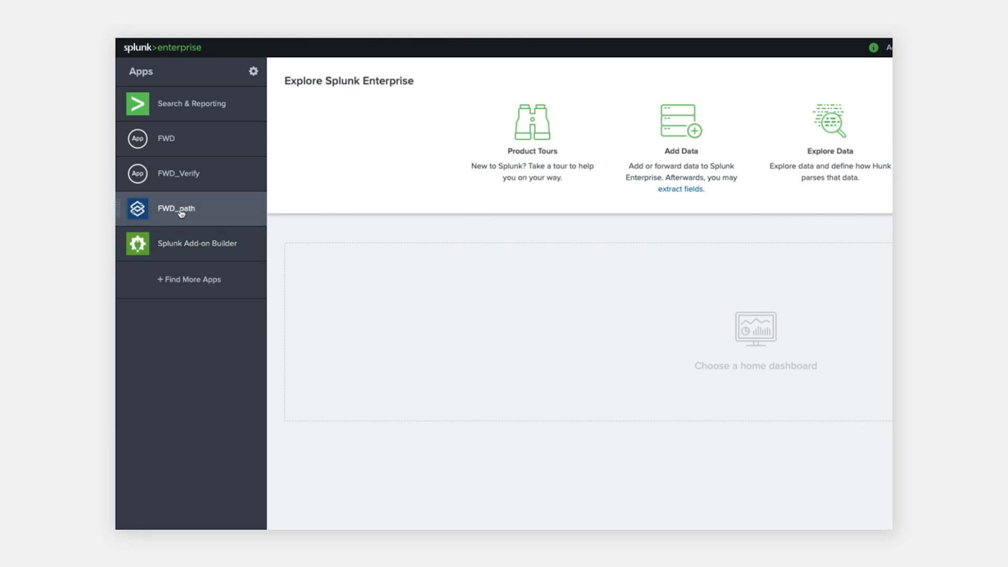
{"action": "mouse_move", "coordinate": [202, 214]}
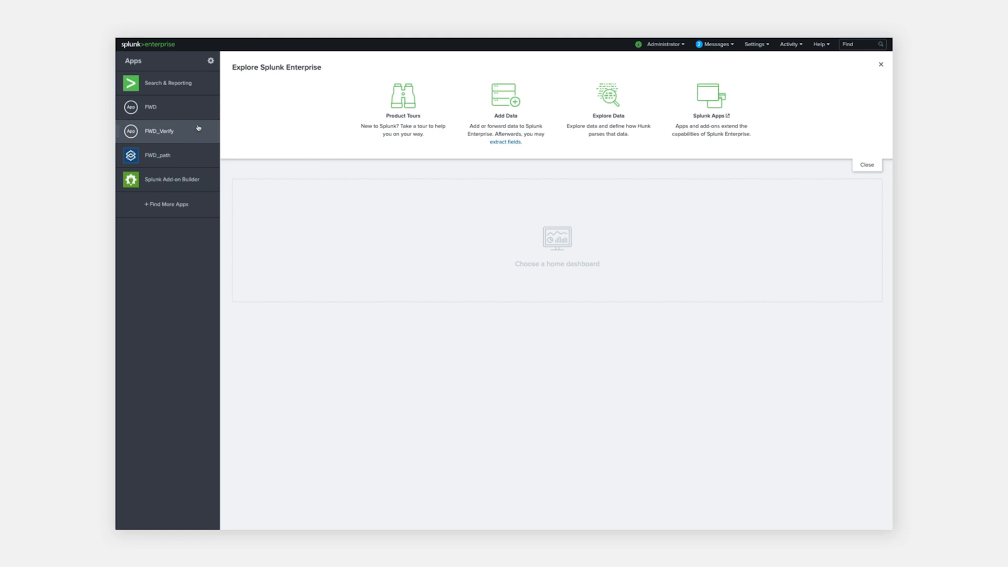
Return to the Search & Reporting app from the Splunk home page
{"action": "left_click", "coordinate": [170, 82]}
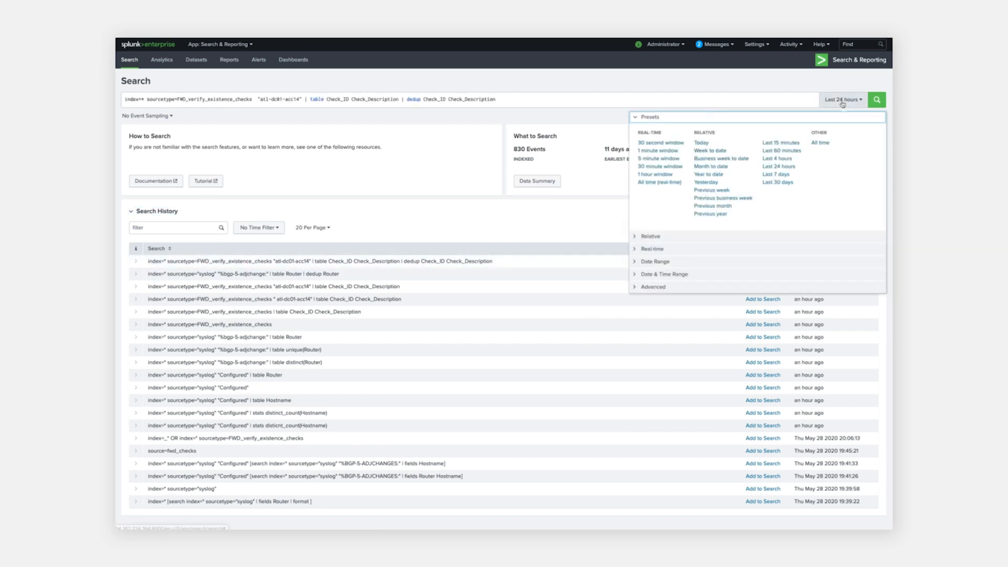
Run the raw atl-dc01-acc14 existence-checks search for Month to date, then list the dashboards
{"action": "left_click", "coordinate": [713, 166]}
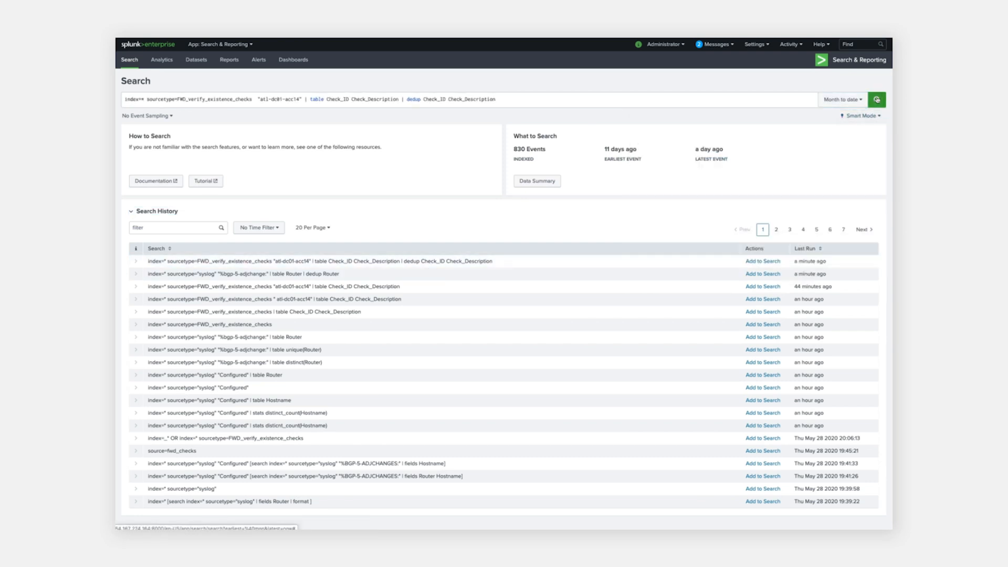
{"action": "left_click", "coordinate": [878, 99]}
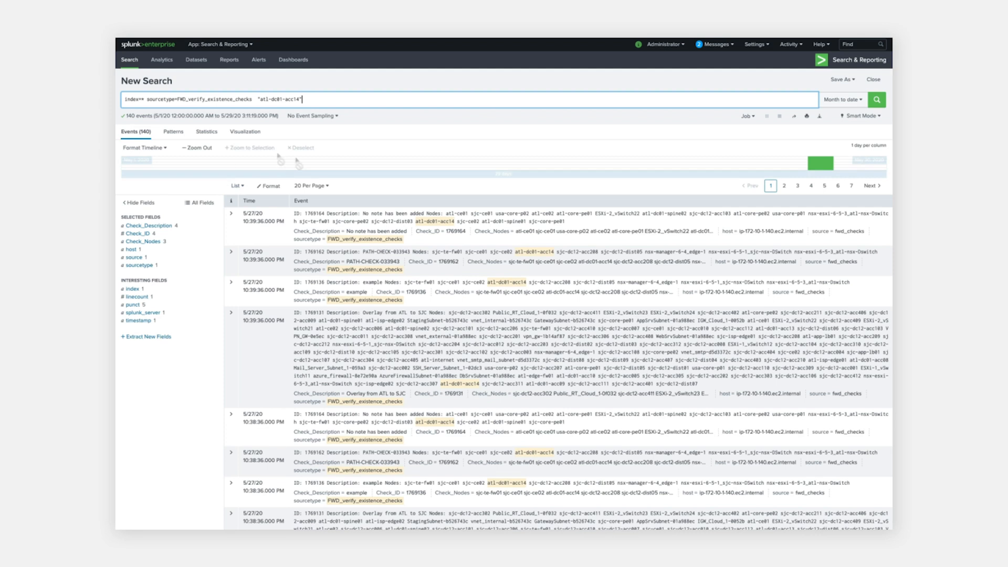
{"action": "left_click", "coordinate": [292, 59]}
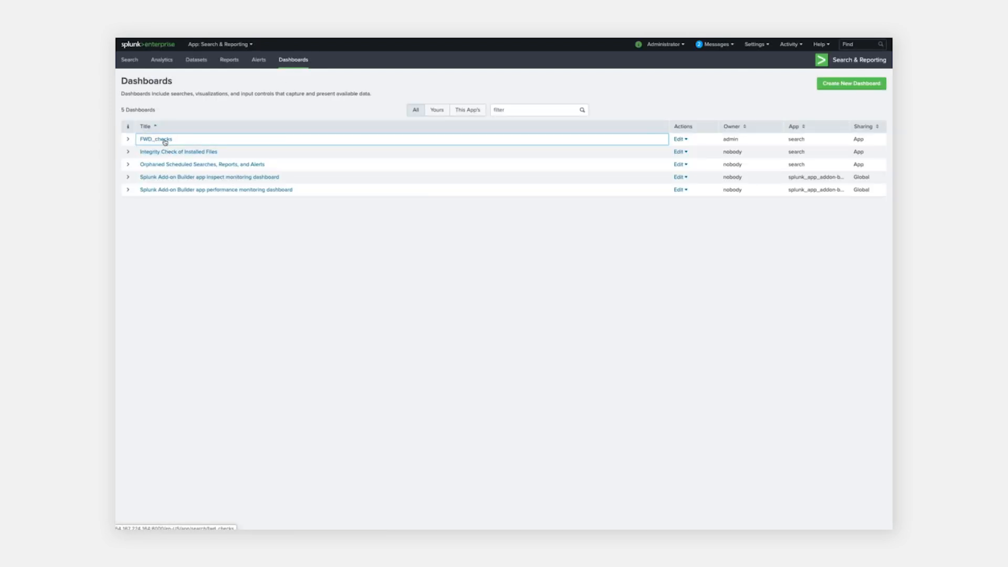
Show the FWD_checks dashboard filtered to device atl-dc01-acc14
{"action": "left_click", "coordinate": [154, 138]}
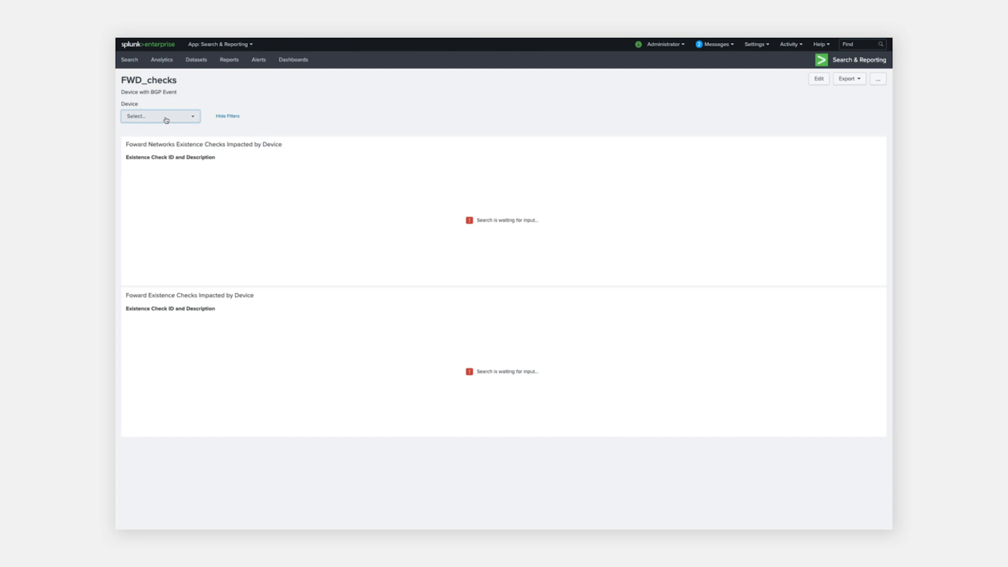
{"action": "left_click", "coordinate": [160, 116]}
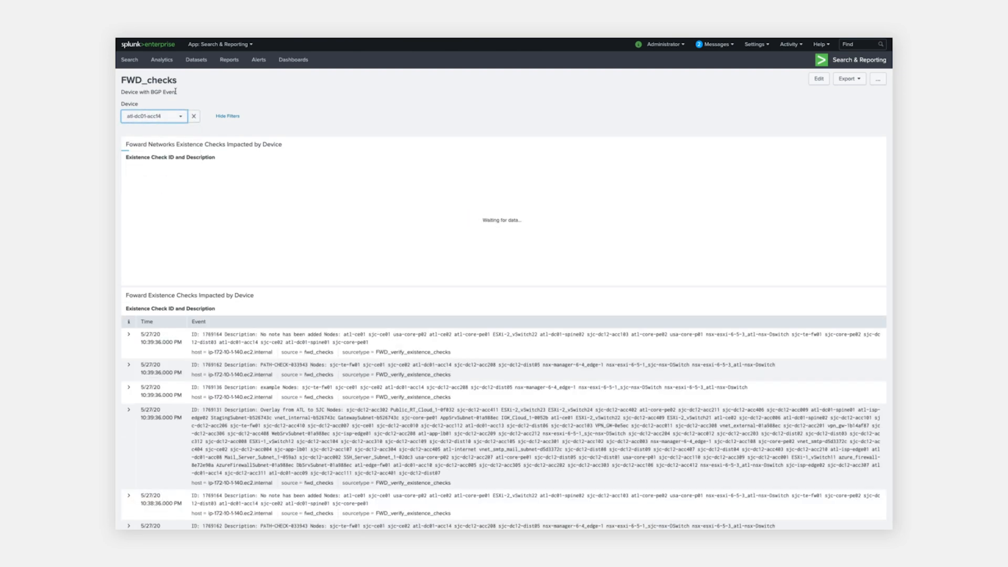